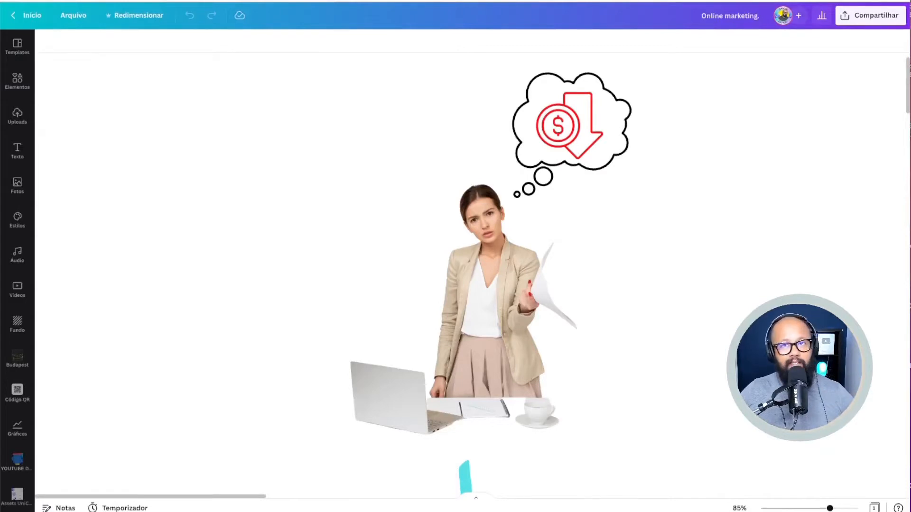
Step: Scroll the whiteboard to the Google logo with its arrow down to the Canva circle
scroll(left, 3)
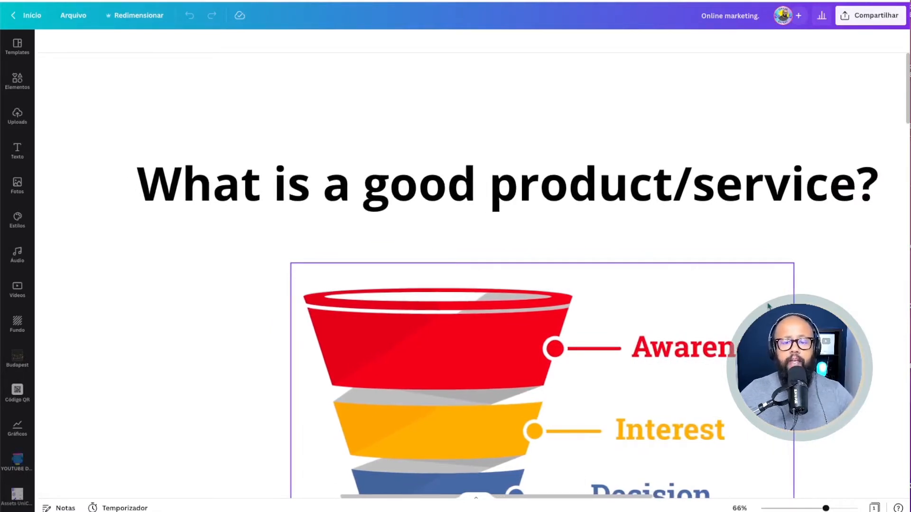
scroll(down, 3)
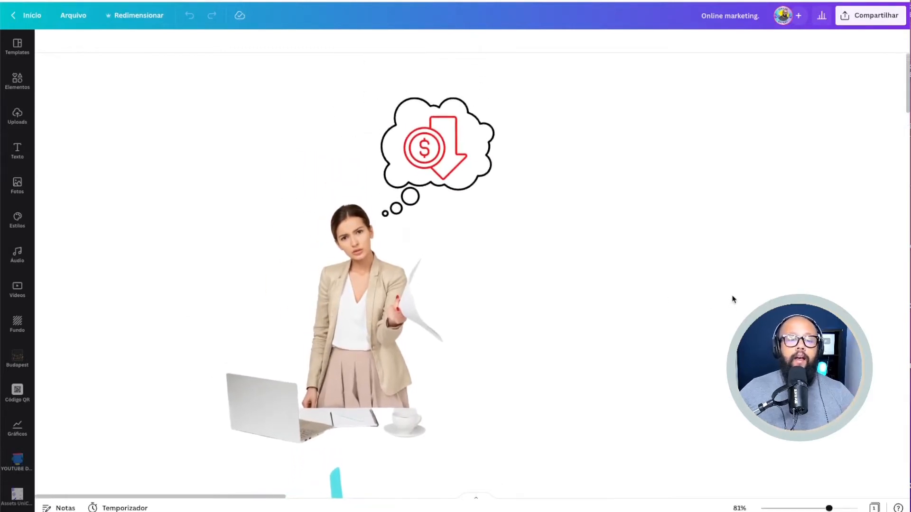
click(434, 148)
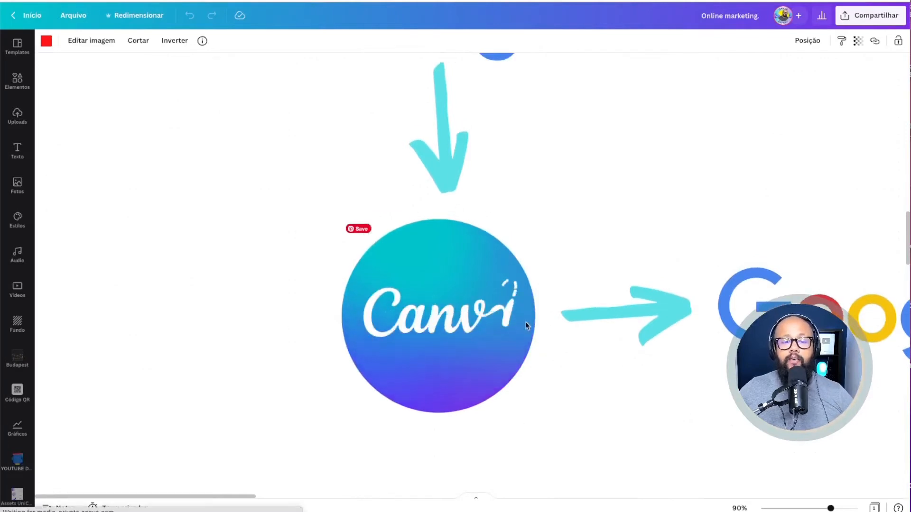
click(438, 315)
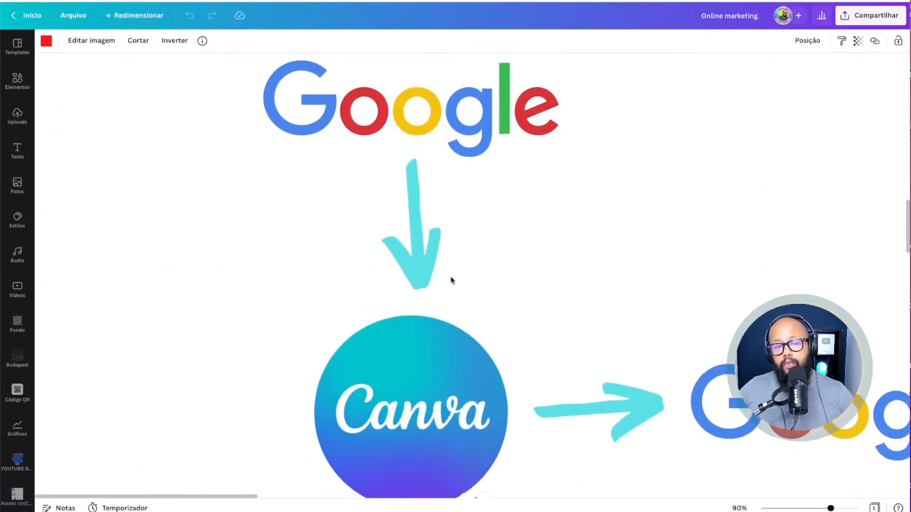
scroll(down, 3)
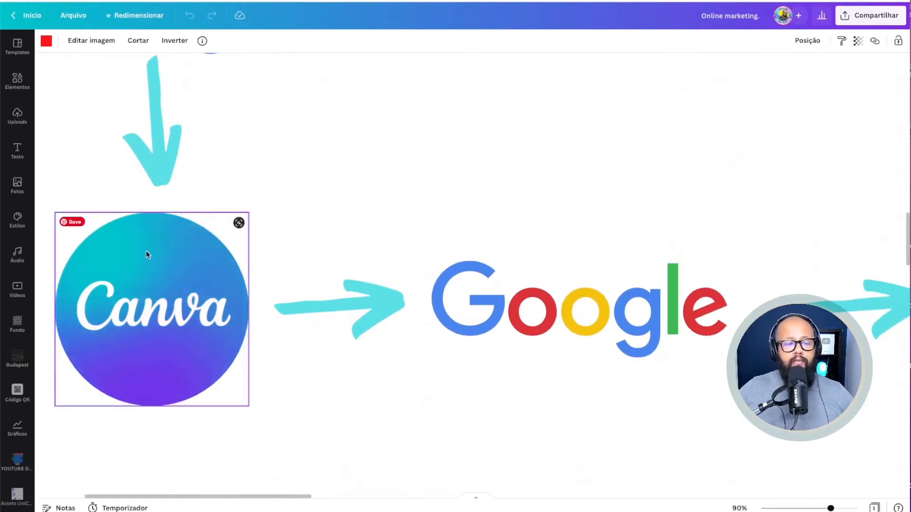
click(269, 201)
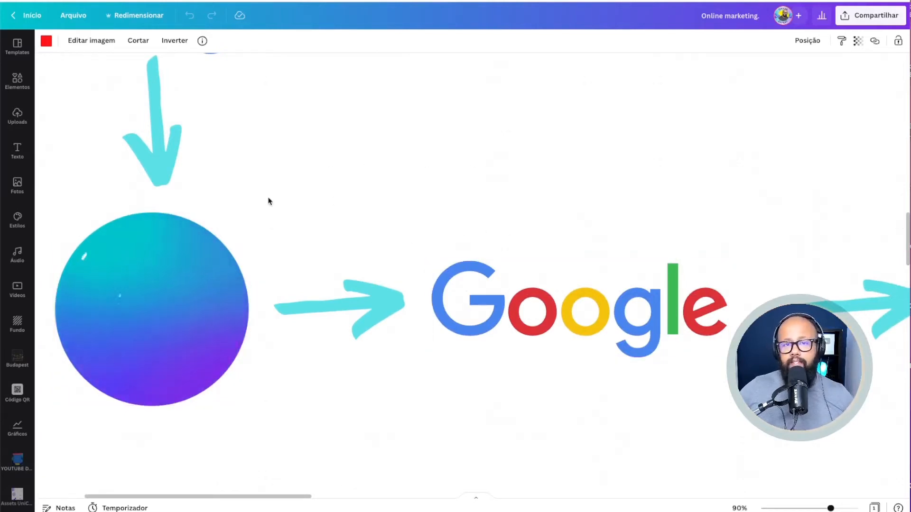
scroll(right, 3)
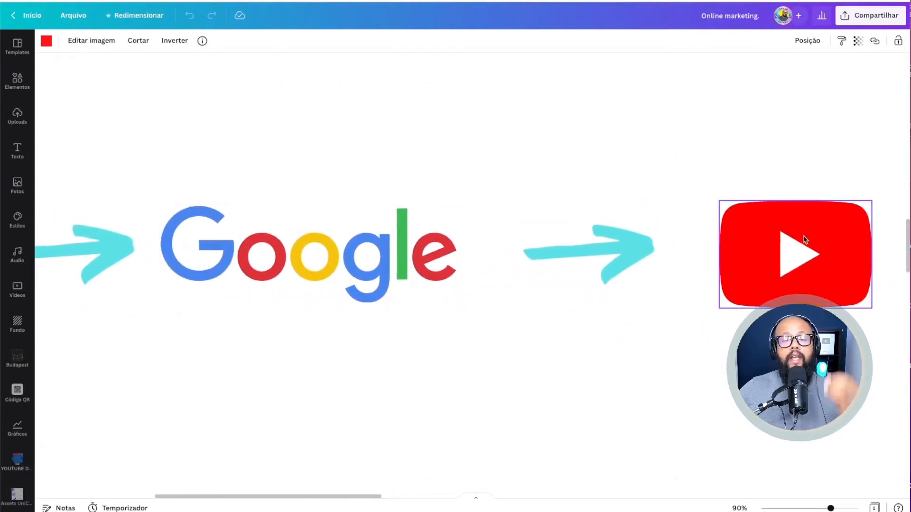
scroll(right, 3)
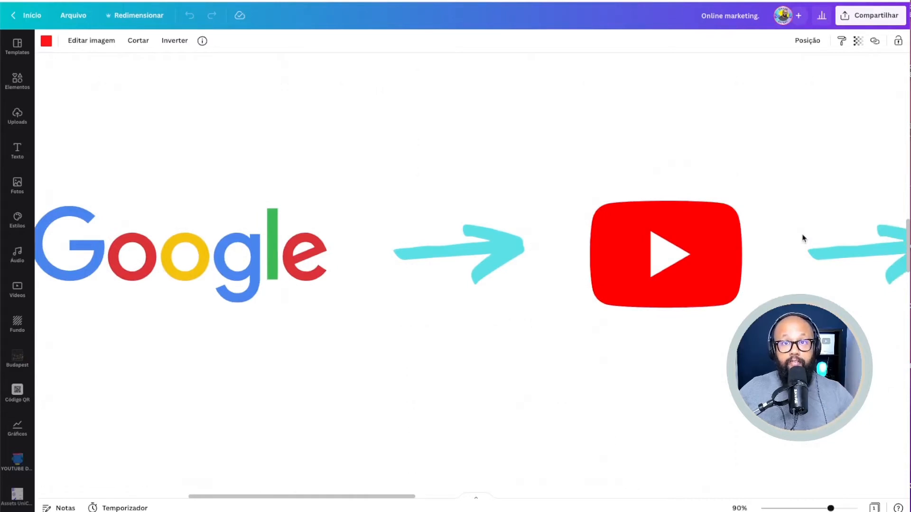
mouse_move(798, 243)
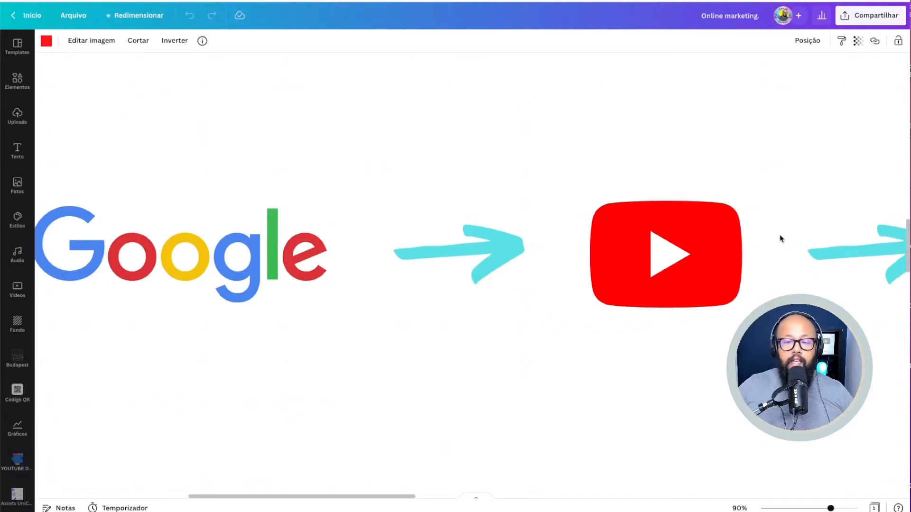
click(665, 254)
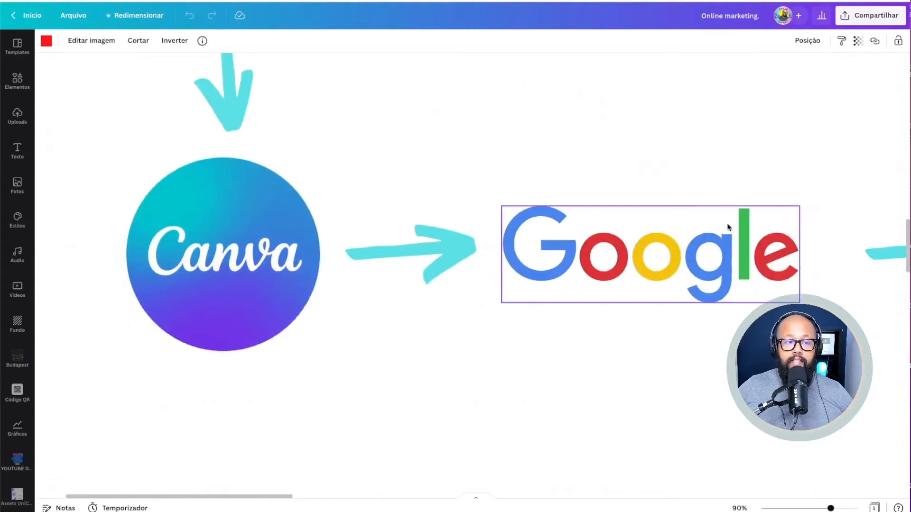
scroll(right, 3)
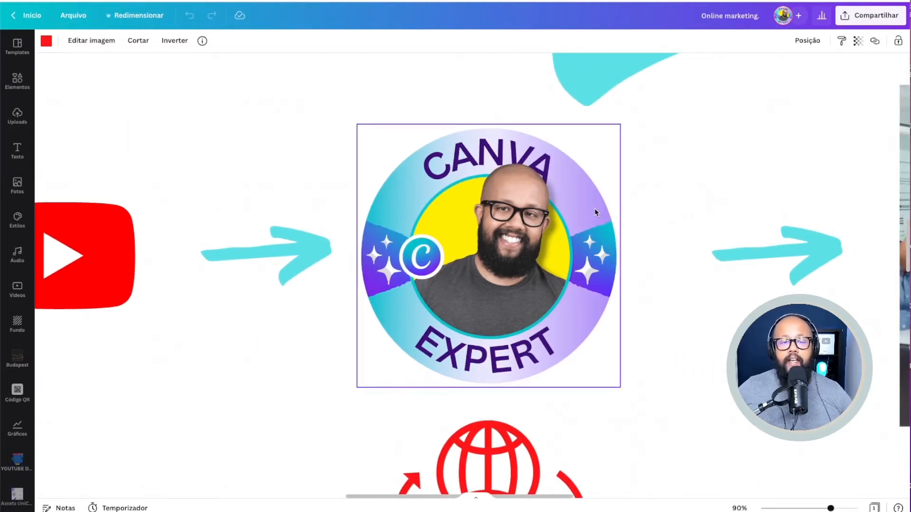
mouse_move(487, 329)
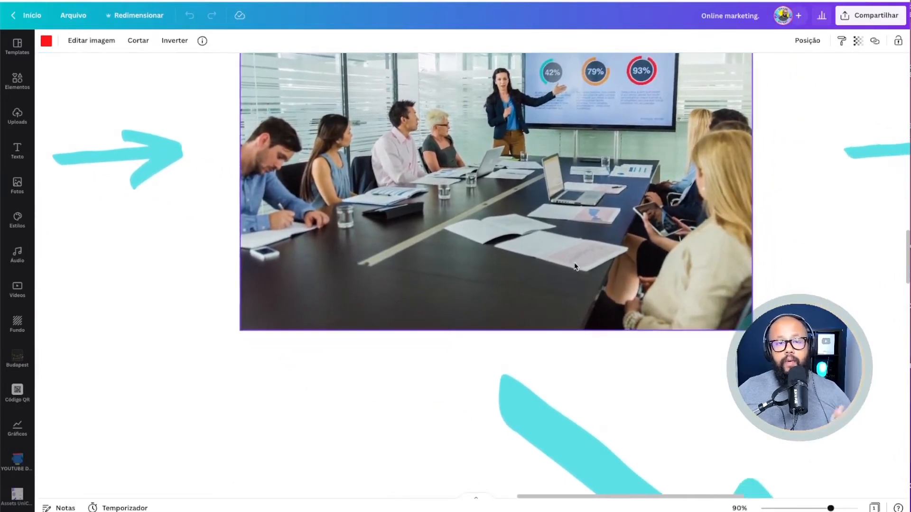
Step: Scroll to the red globe-and-dollar icon under the Canva Expert badge with its fanned cyan arrows
scroll(down, 3)
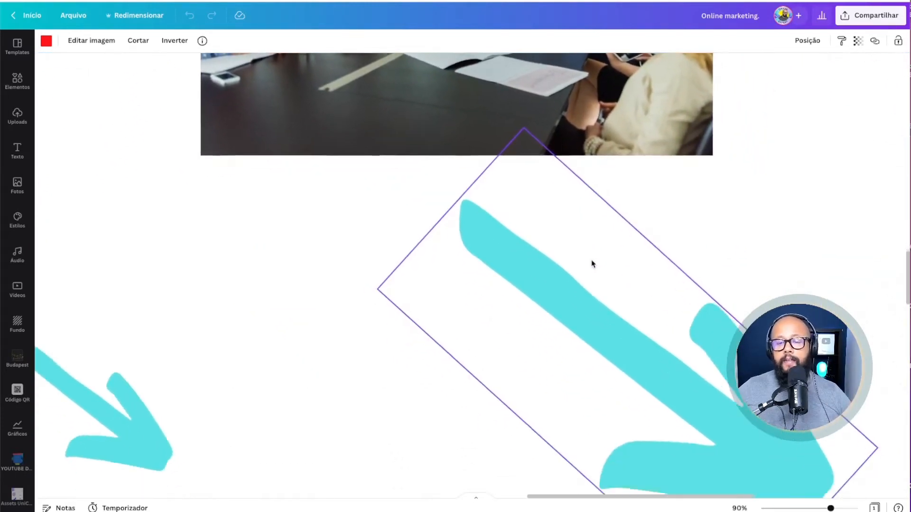
scroll(up, 3)
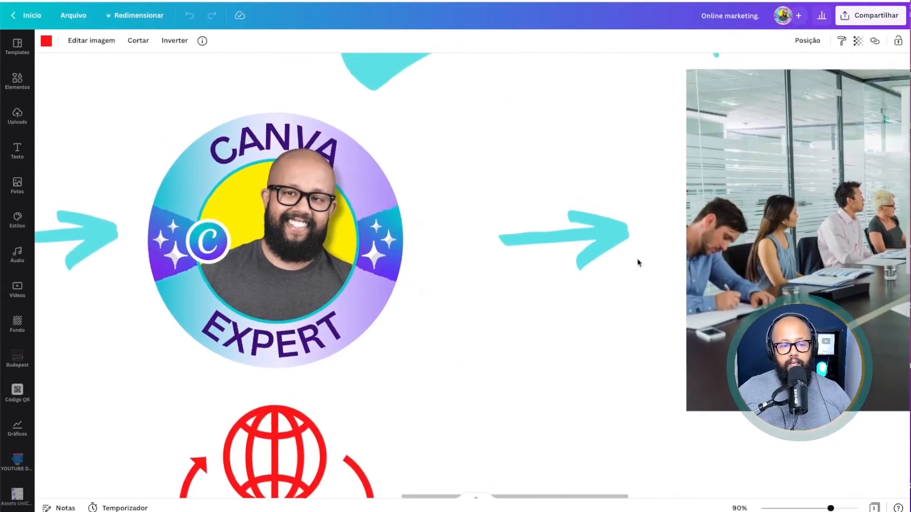
scroll(down, 3)
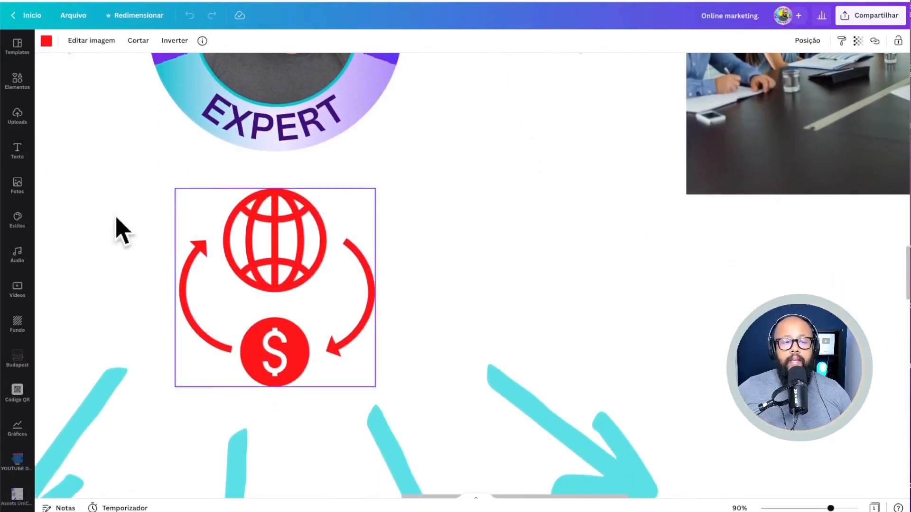
Step: Scroll down to the lightbulb-book, megaphone-and-people and Templates images under the globe-and-dollar icon
scroll(down, 3)
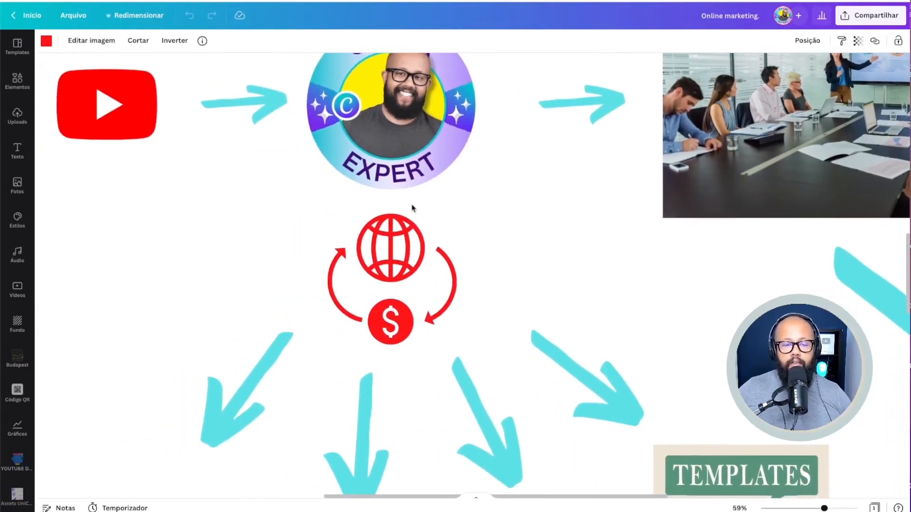
scroll(down, 3)
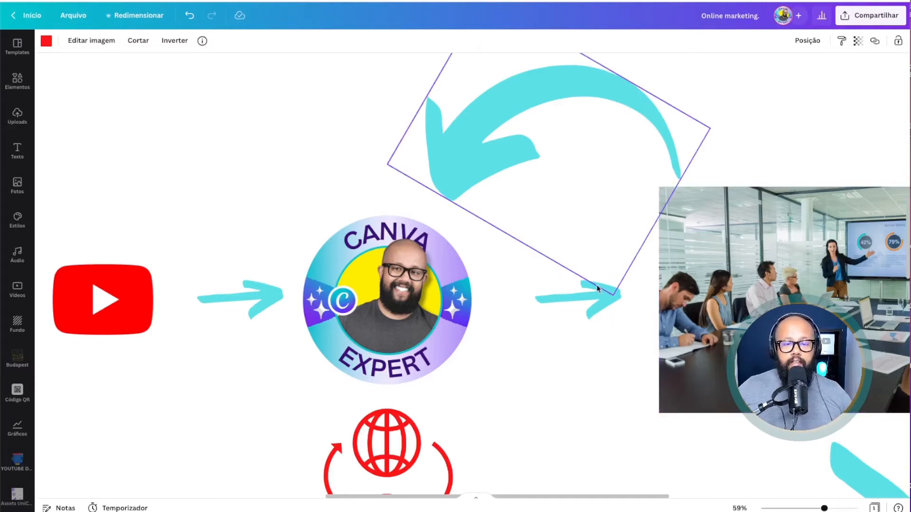
scroll(down, 3)
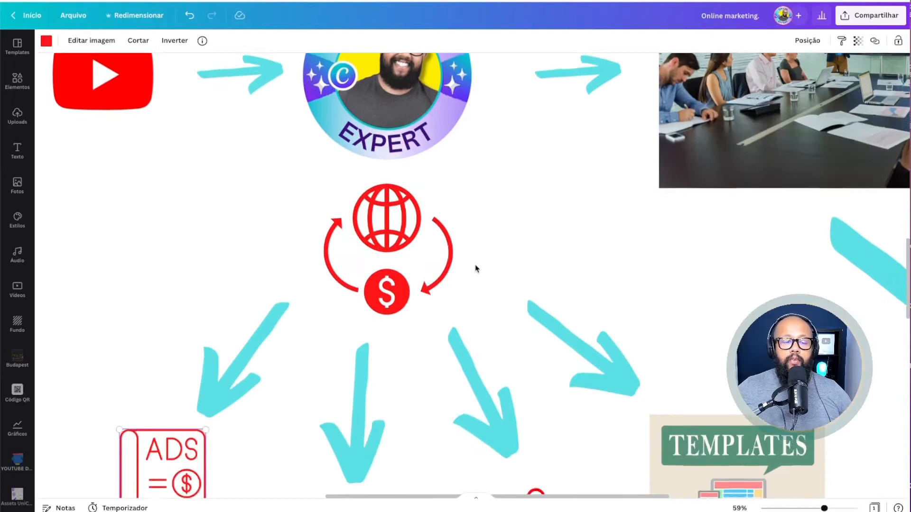
scroll(down, 3)
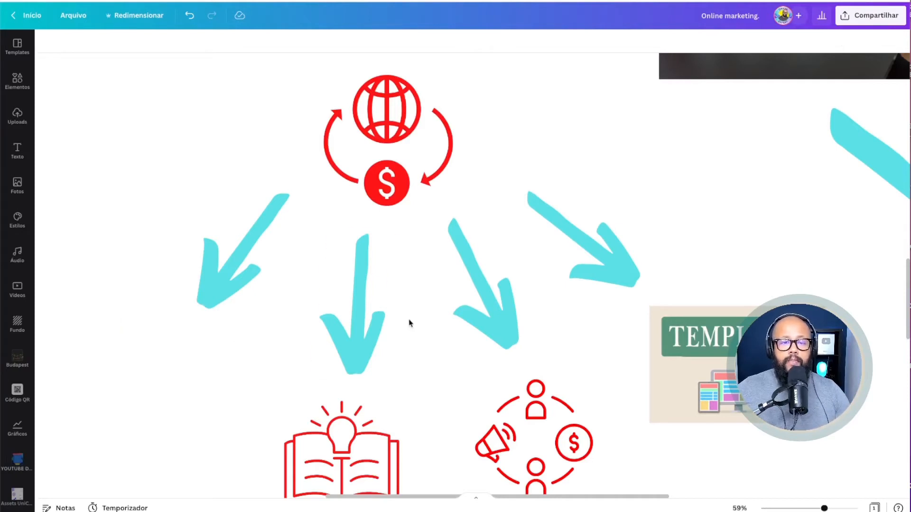
mouse_move(416, 324)
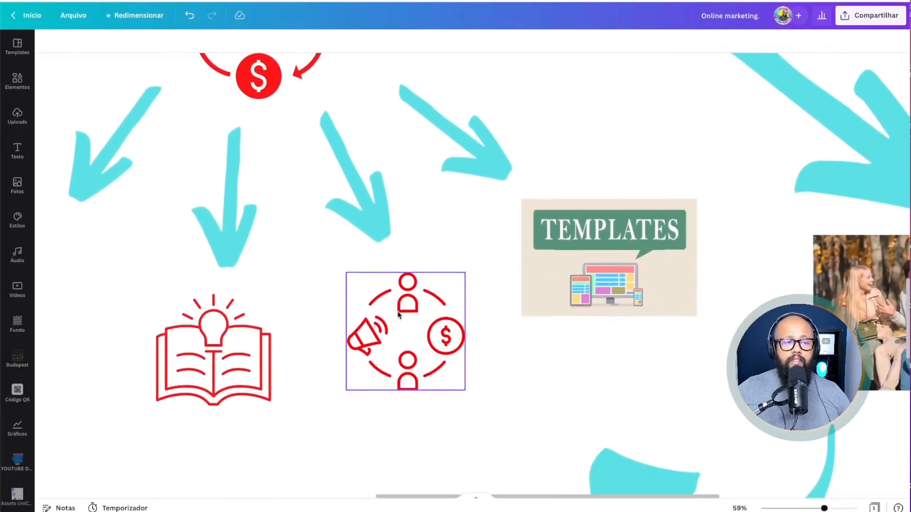
scroll(down, 3)
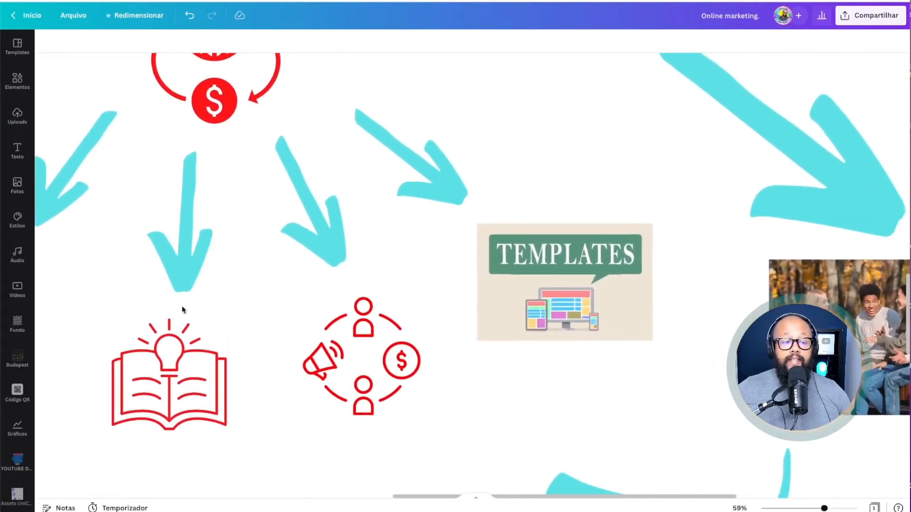
click(169, 375)
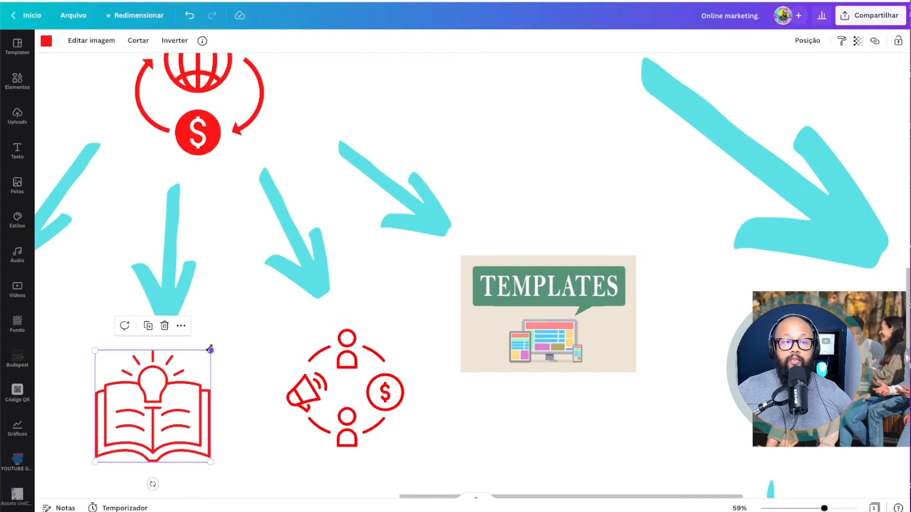
mouse_move(215, 347)
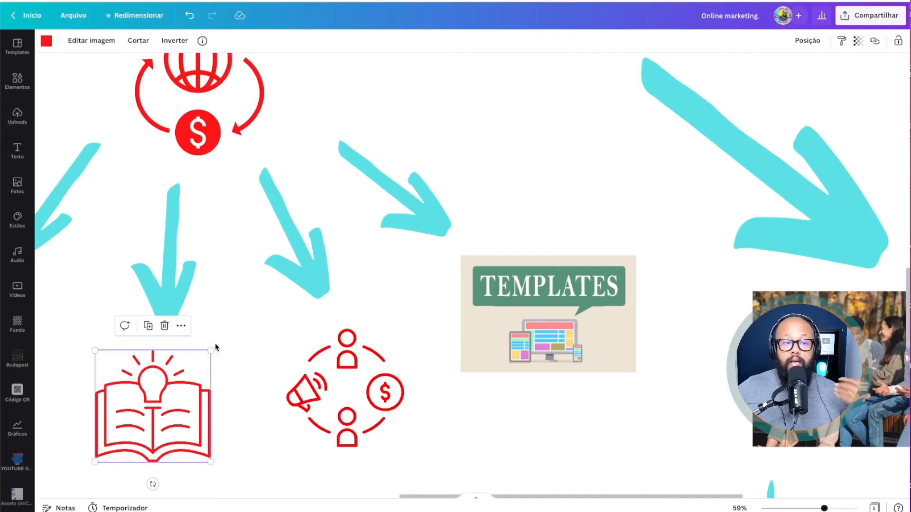
mouse_move(219, 281)
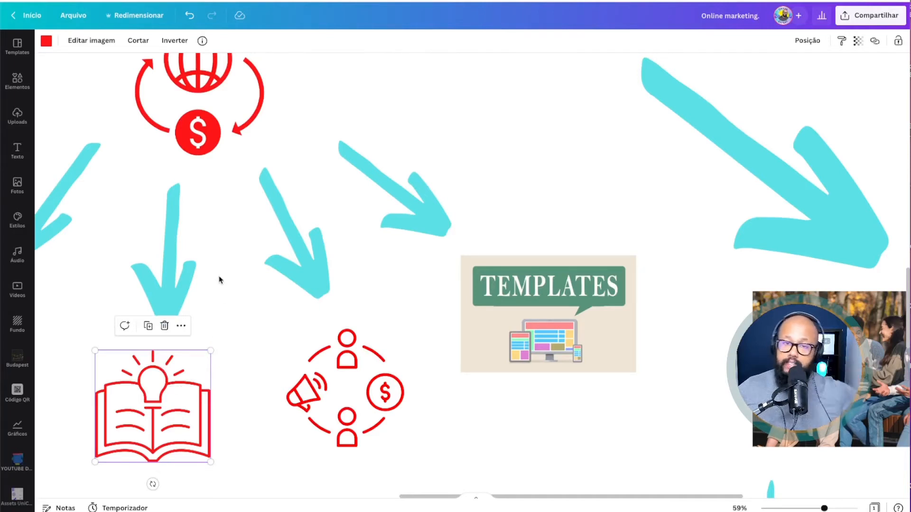
mouse_move(243, 283)
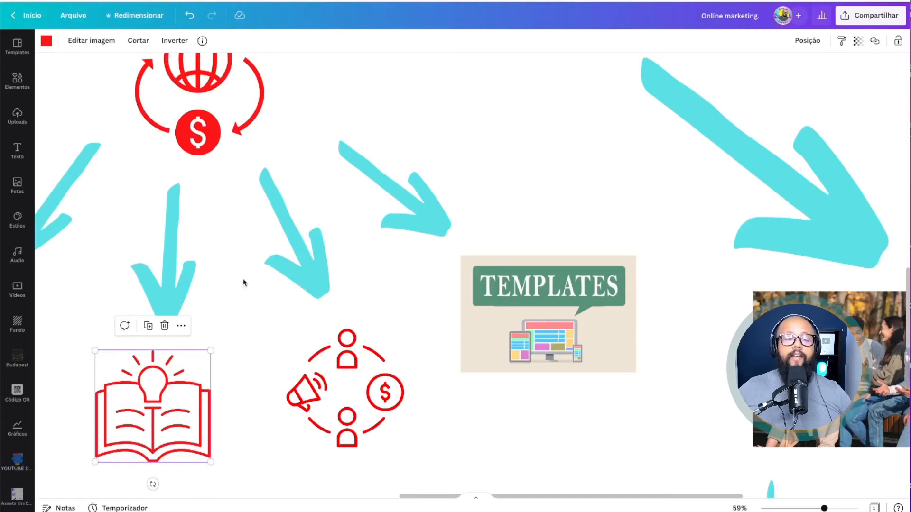
click(296, 232)
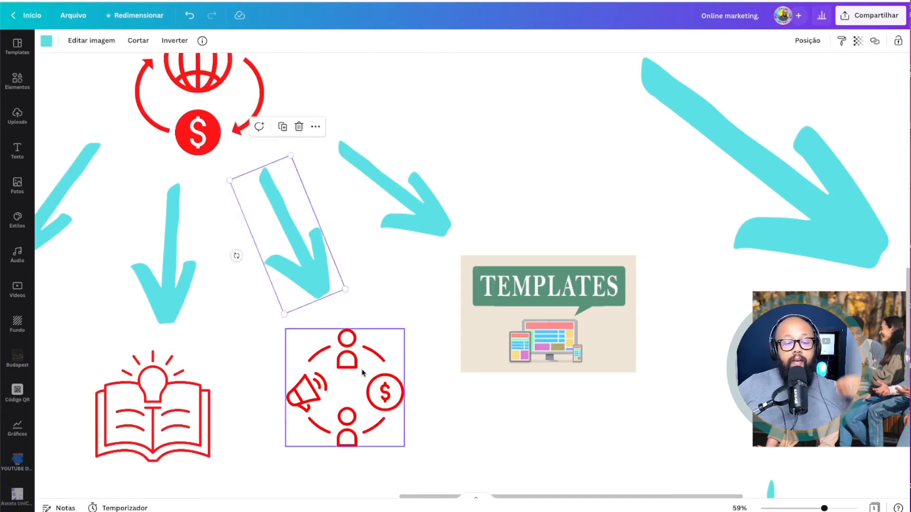
click(345, 388)
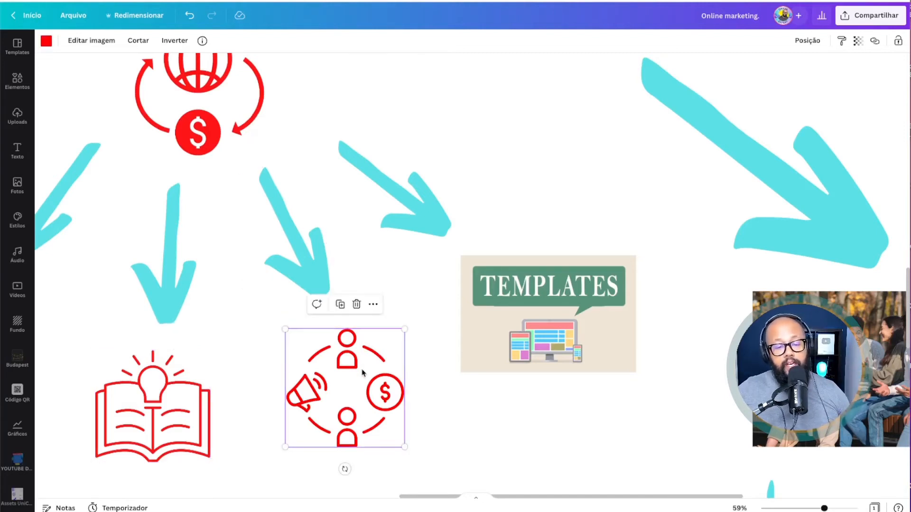
click(302, 238)
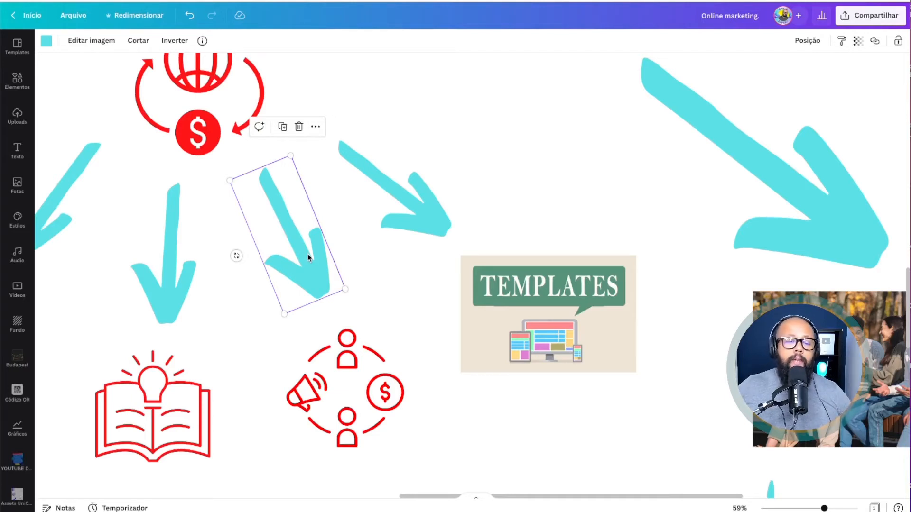
click(345, 386)
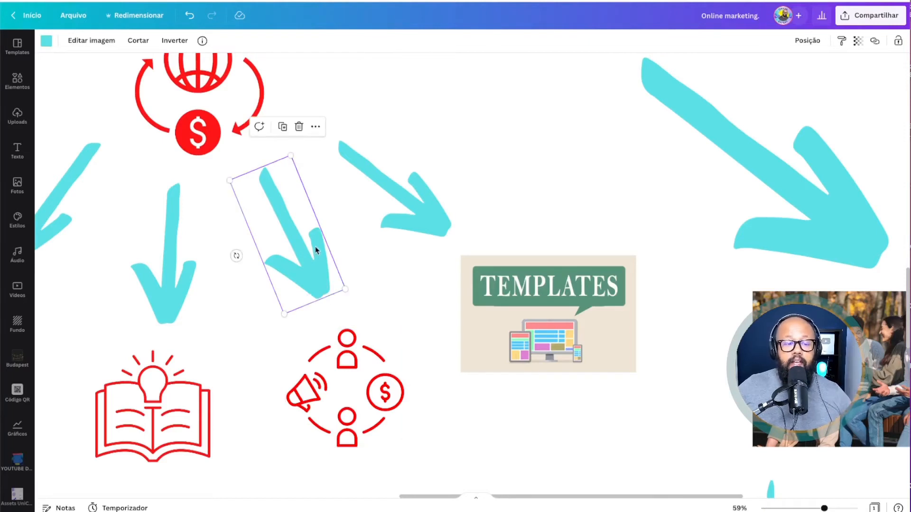
mouse_move(302, 240)
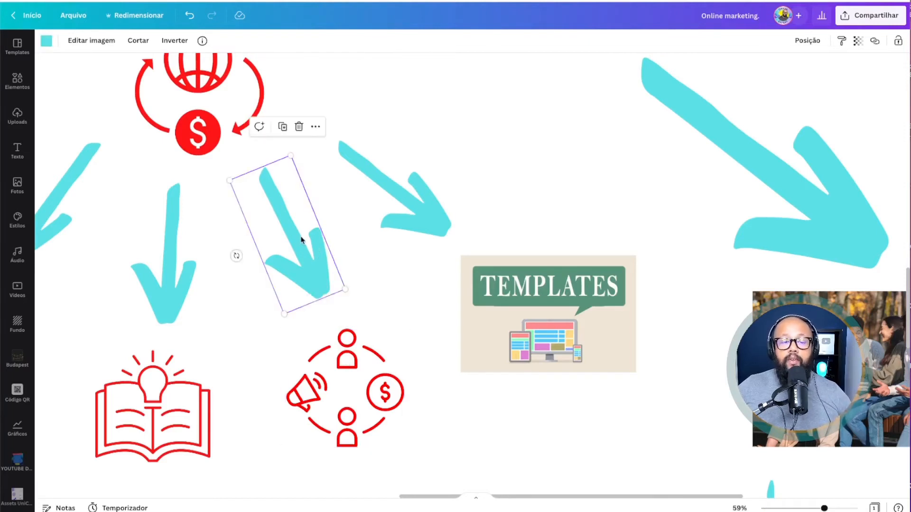
click(344, 386)
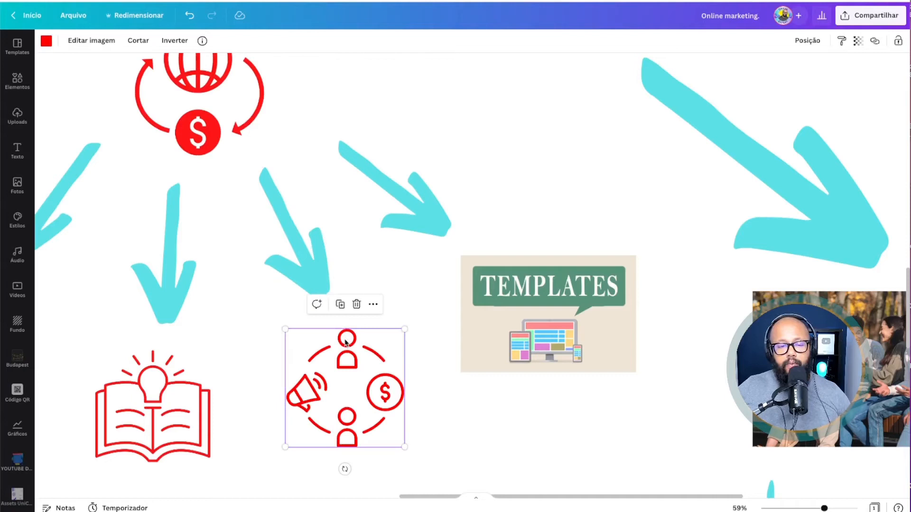
click(548, 314)
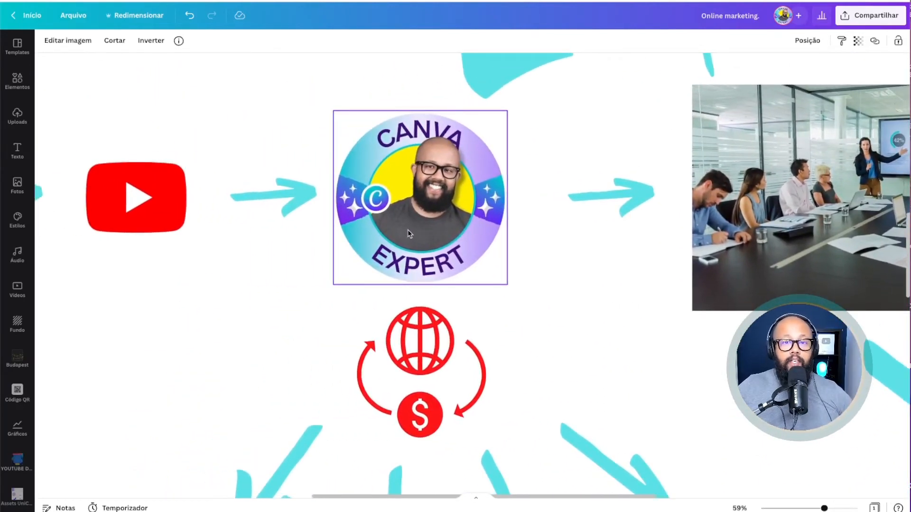
scroll(down, 3)
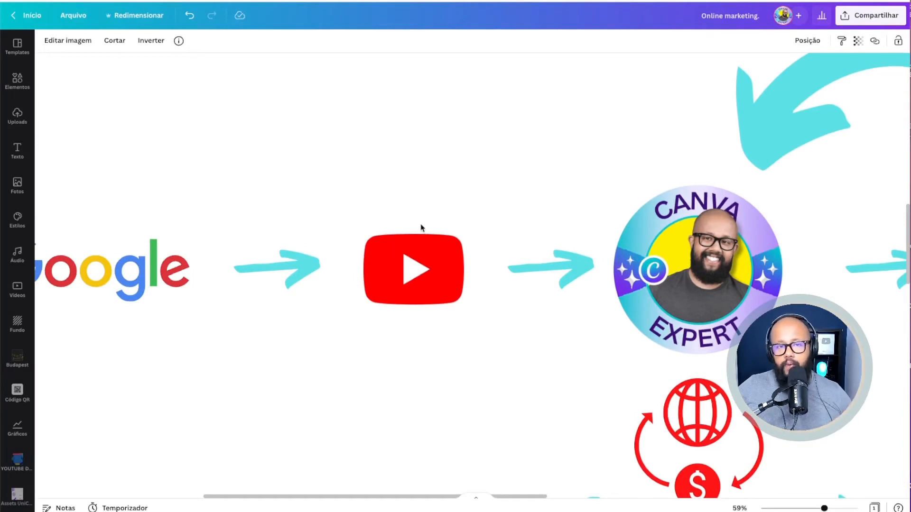
mouse_move(419, 229)
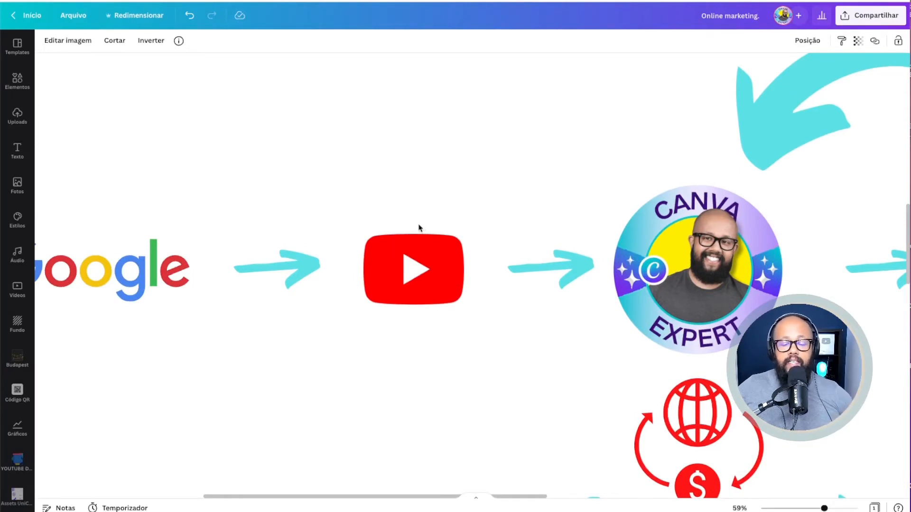
mouse_move(399, 218)
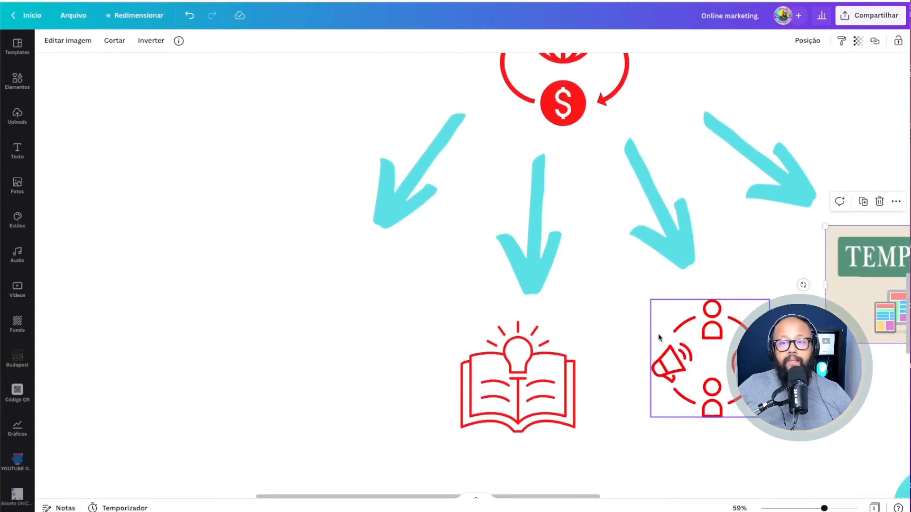
scroll(up, 3)
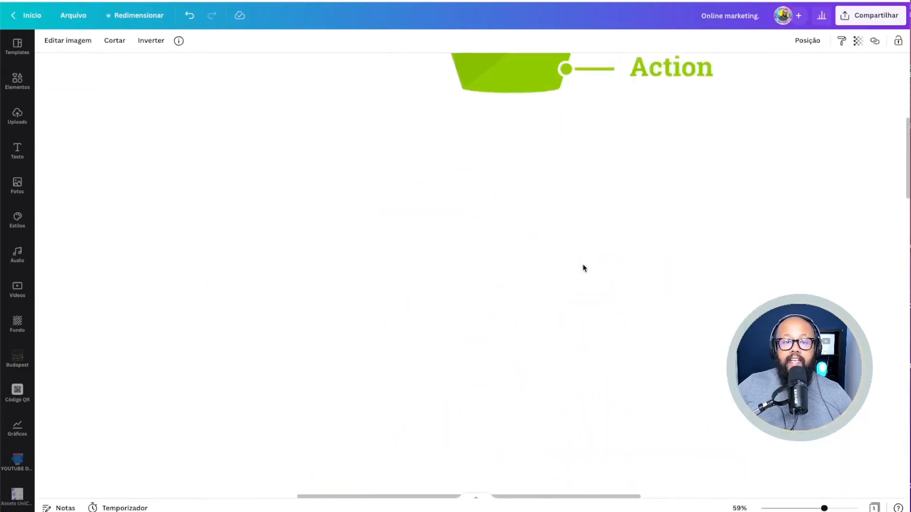
scroll(up, 3)
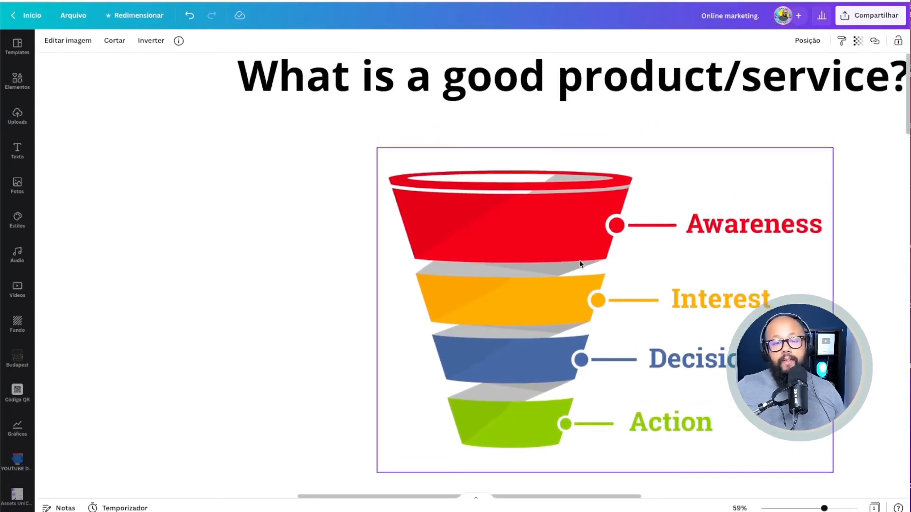
mouse_move(627, 245)
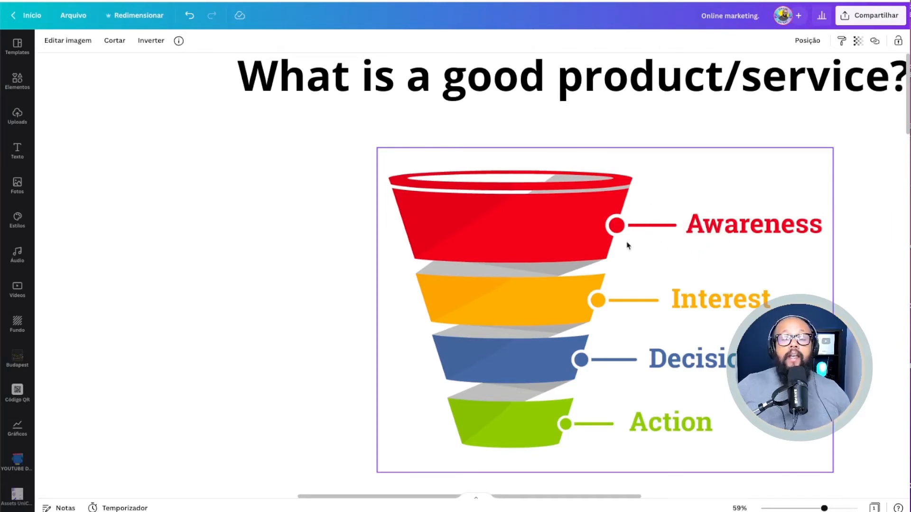
mouse_move(612, 292)
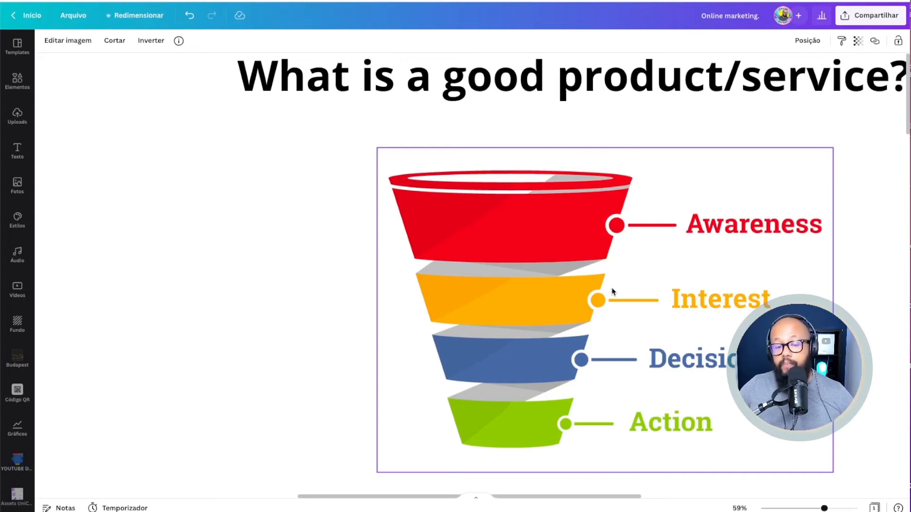
mouse_move(713, 330)
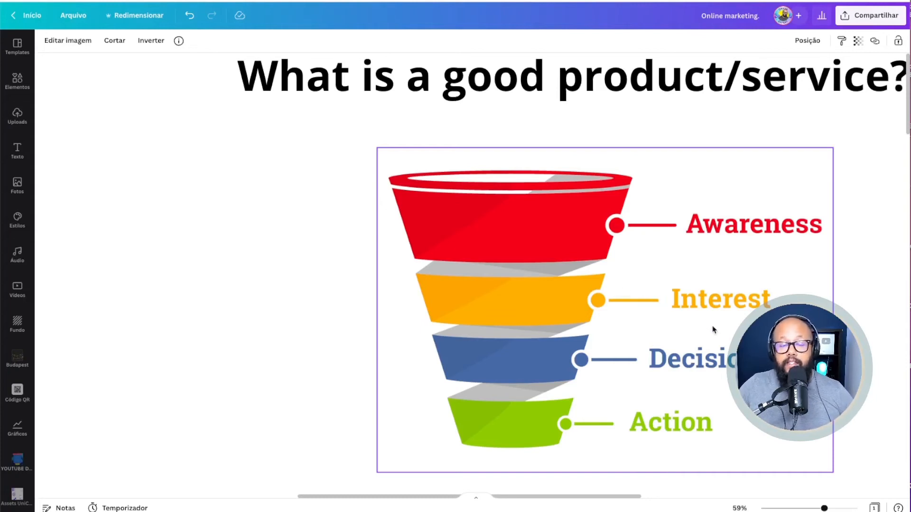
mouse_move(697, 322)
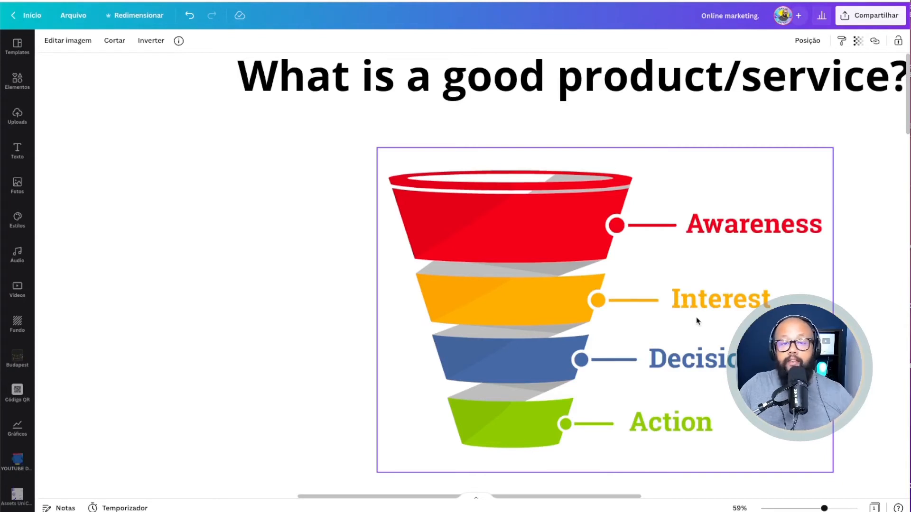
mouse_move(692, 325)
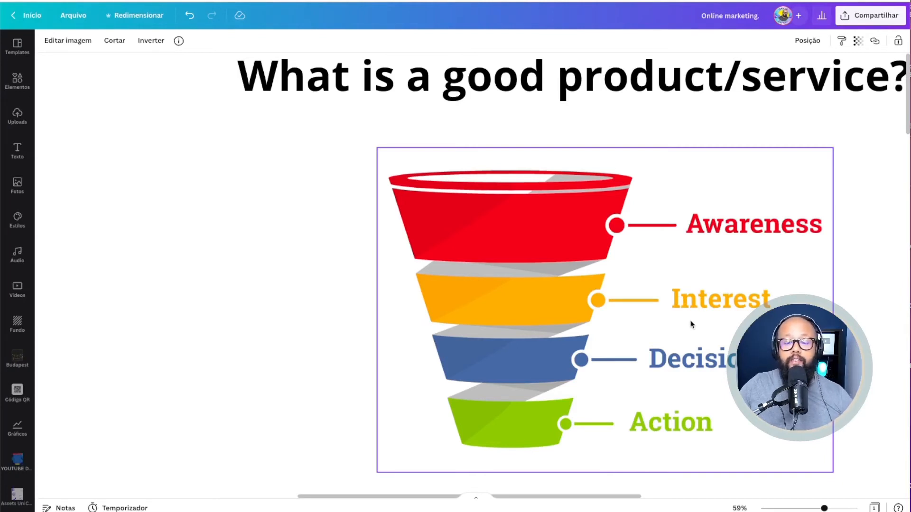
scroll(down, 3)
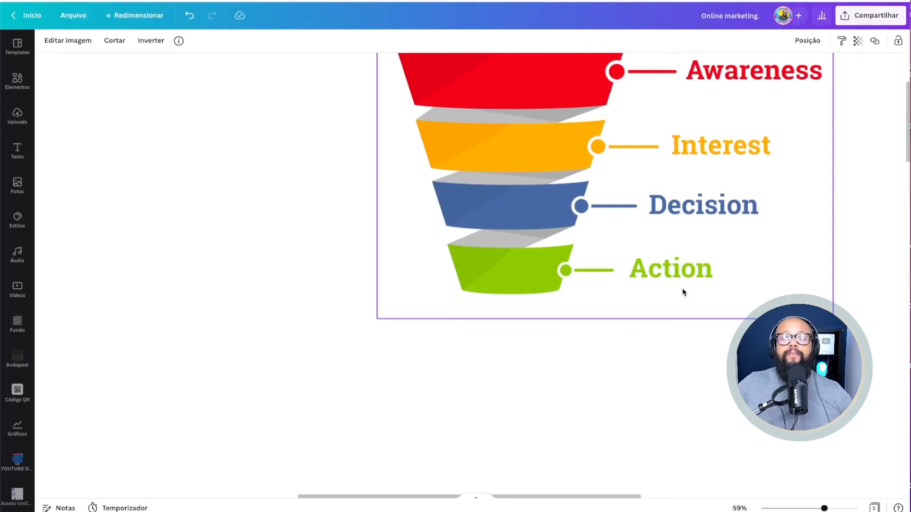
mouse_move(679, 296)
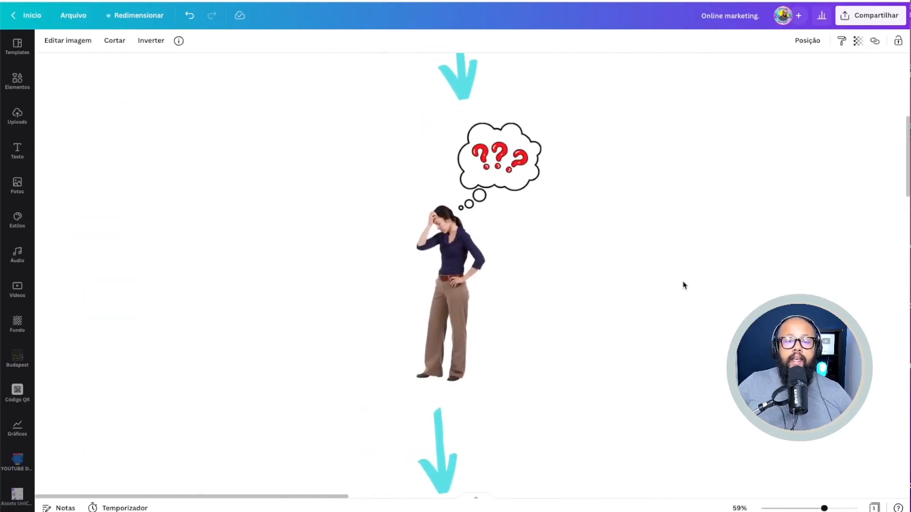
scroll(down, 3)
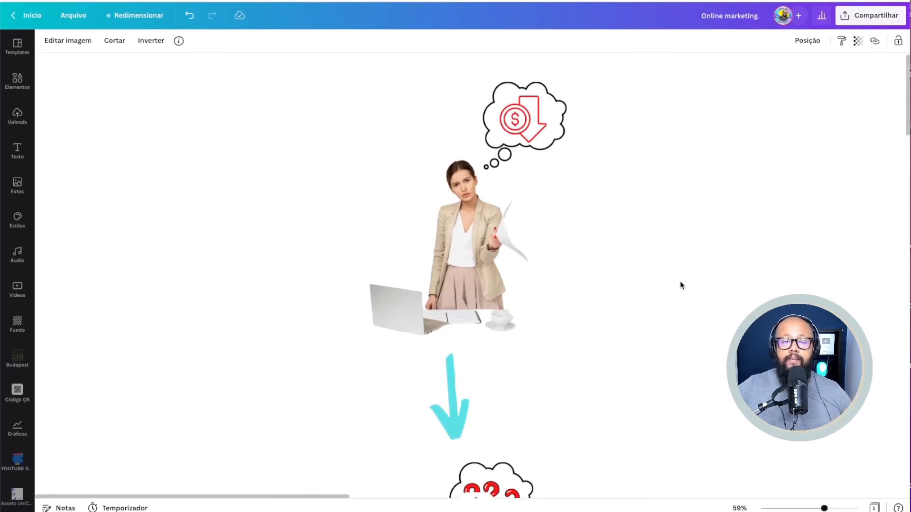
scroll(down, 3)
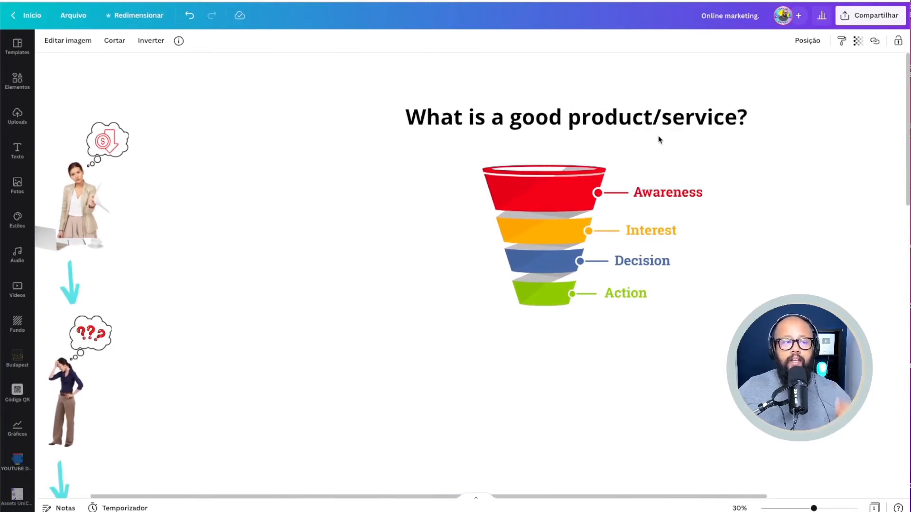
scroll(right, 3)
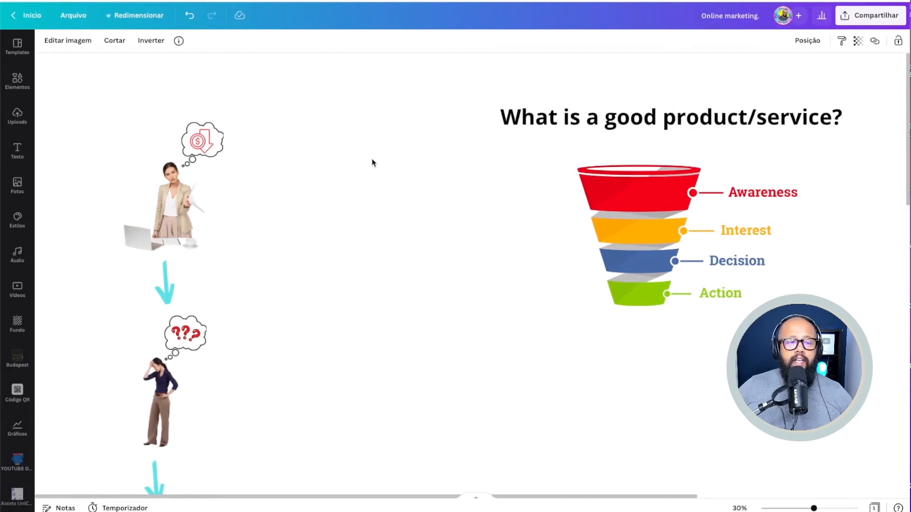
click(169, 203)
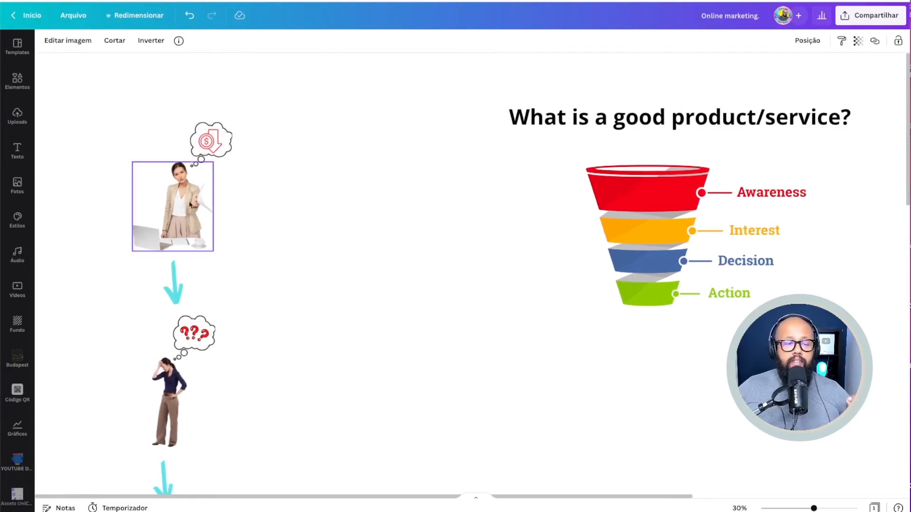
click(194, 336)
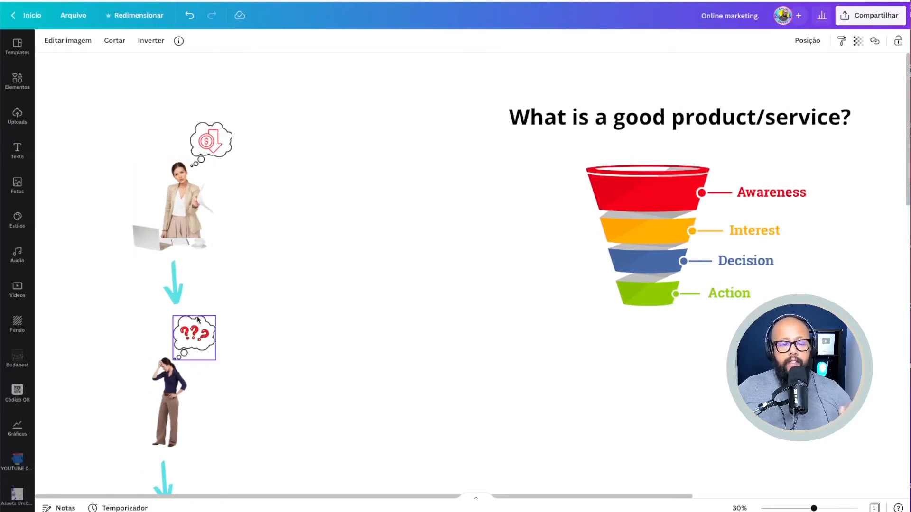
scroll(down, 3)
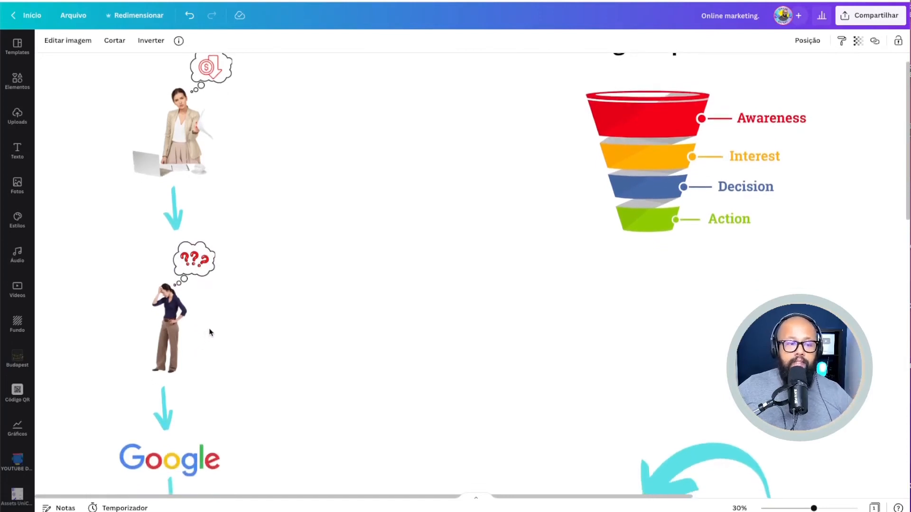
scroll(down, 3)
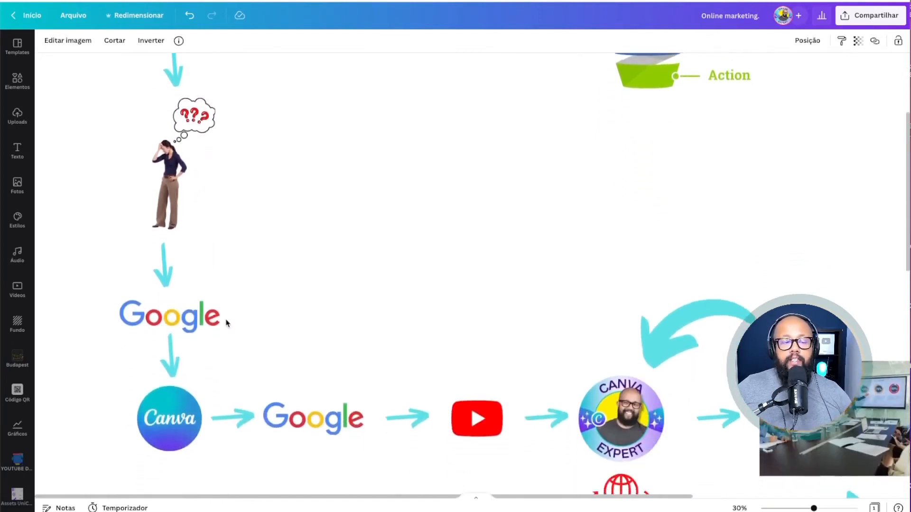
scroll(down, 3)
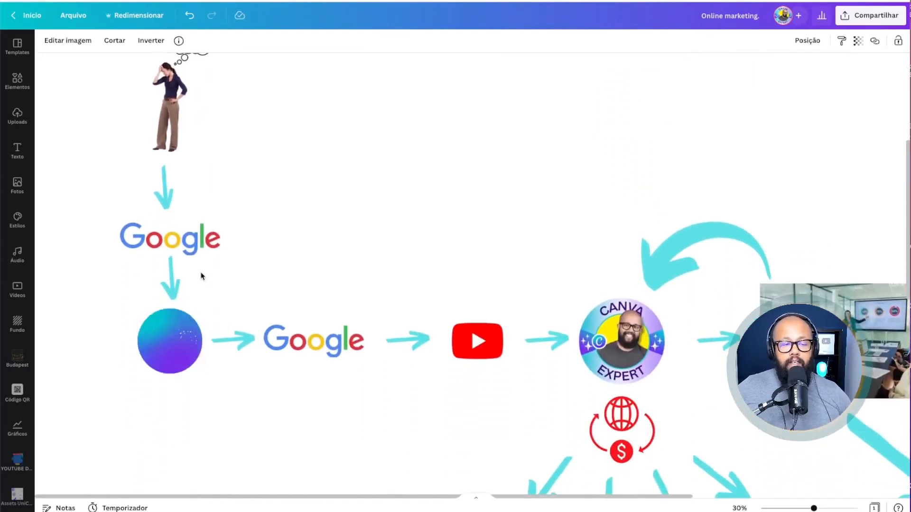
click(477, 341)
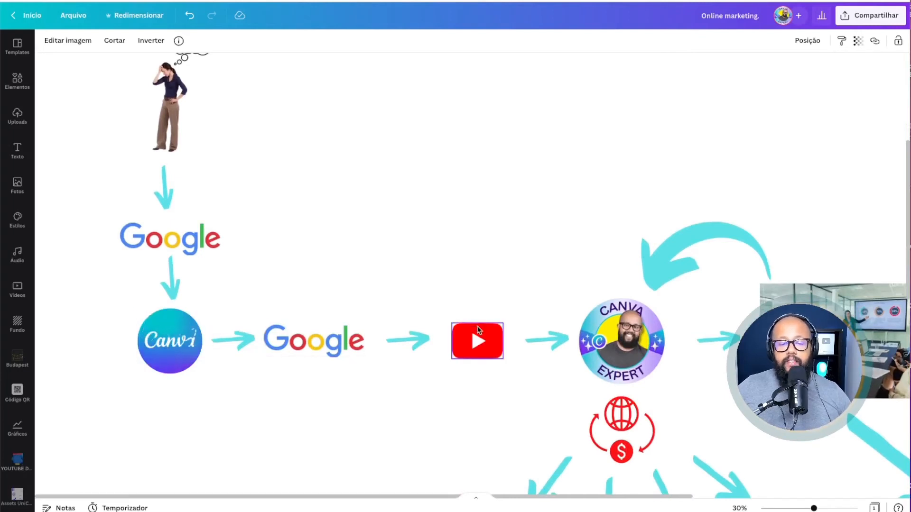
click(407, 341)
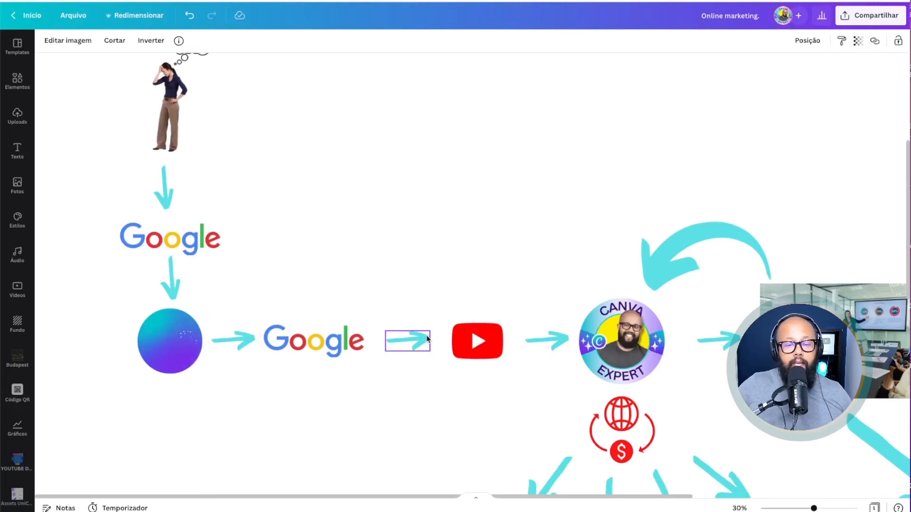
click(476, 341)
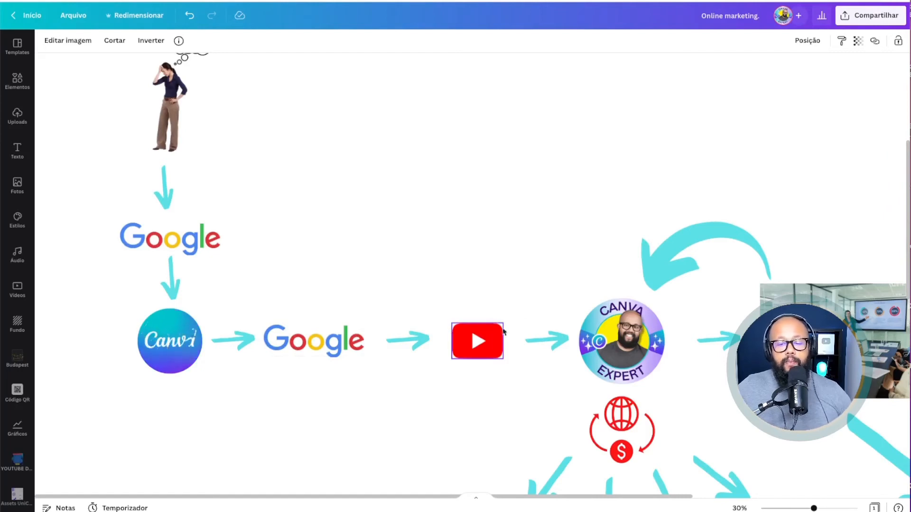
click(620, 340)
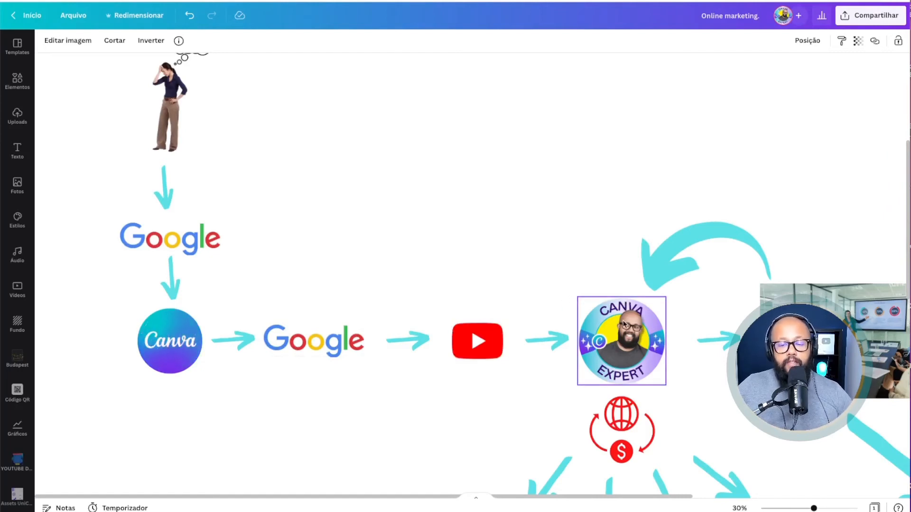
scroll(down, 3)
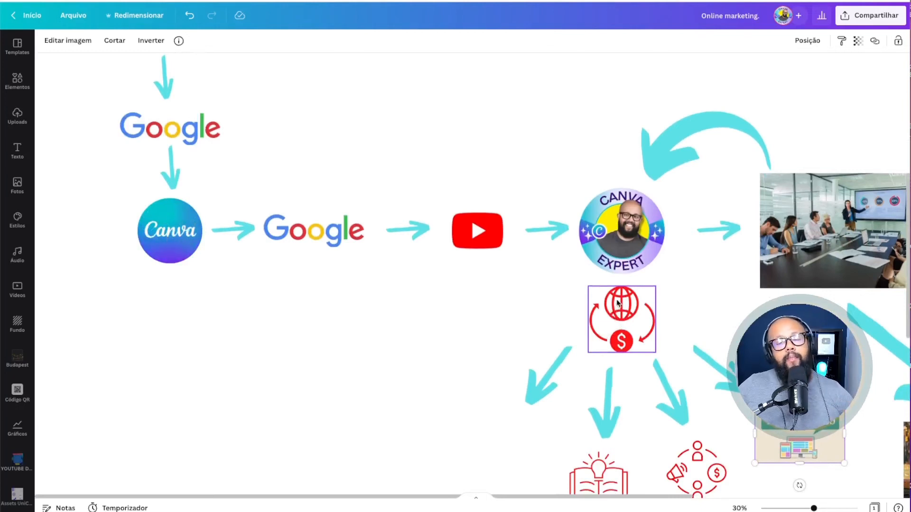
scroll(down, 3)
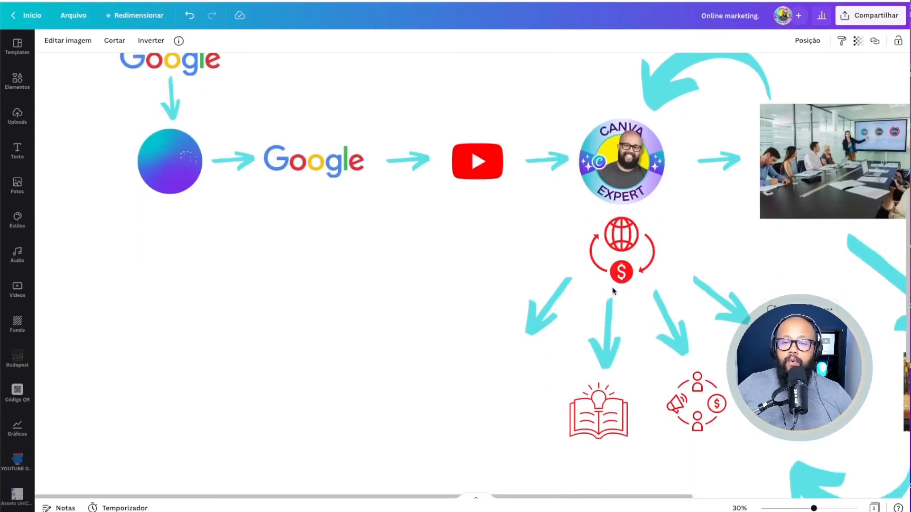
scroll(down, 3)
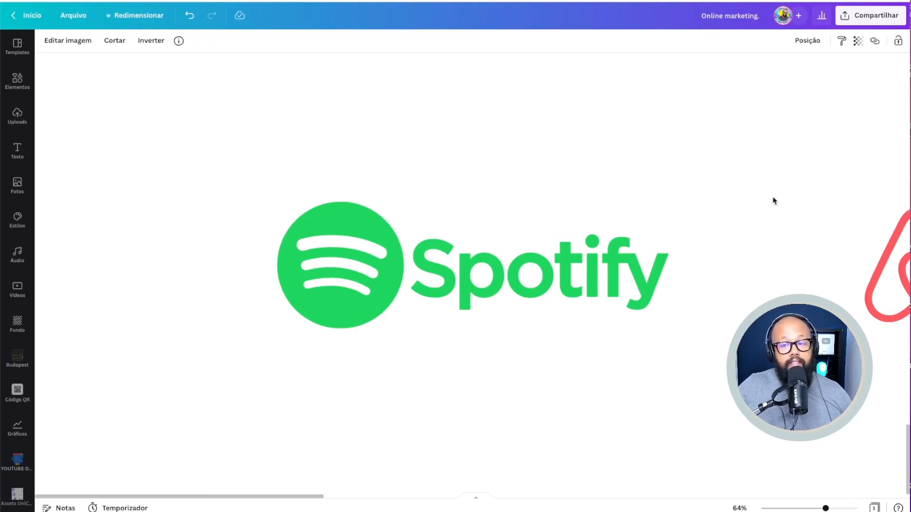
scroll(right, 3)
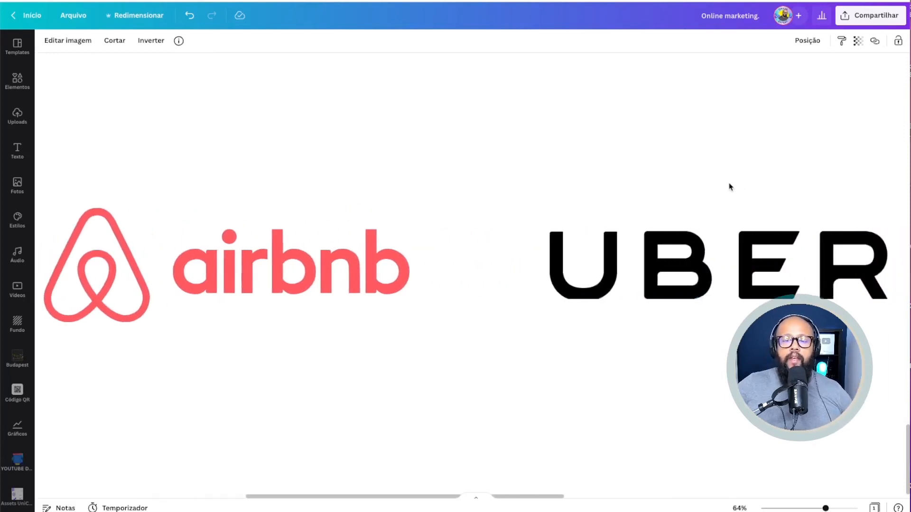
scroll(right, 3)
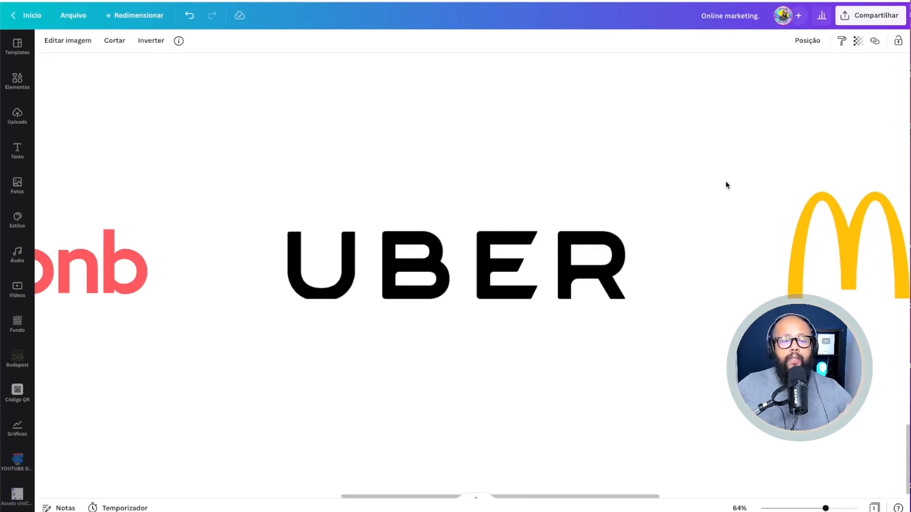
click(454, 266)
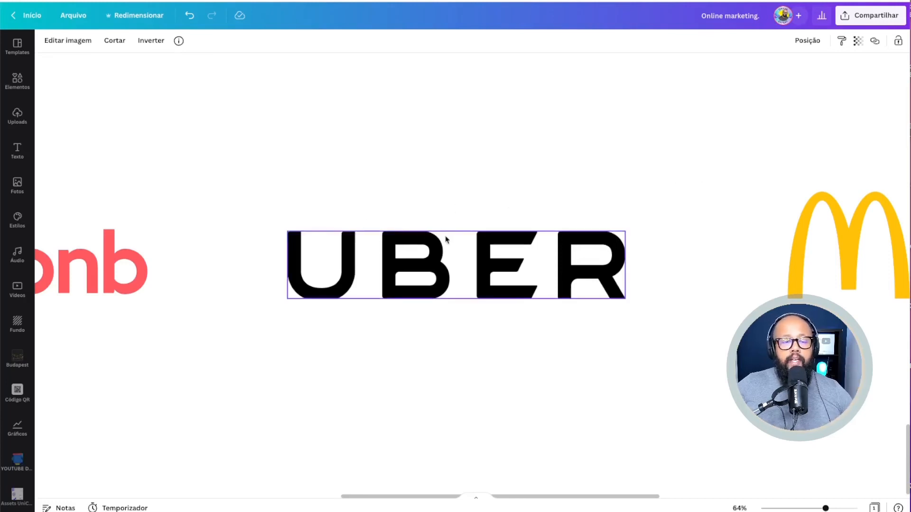
mouse_move(463, 238)
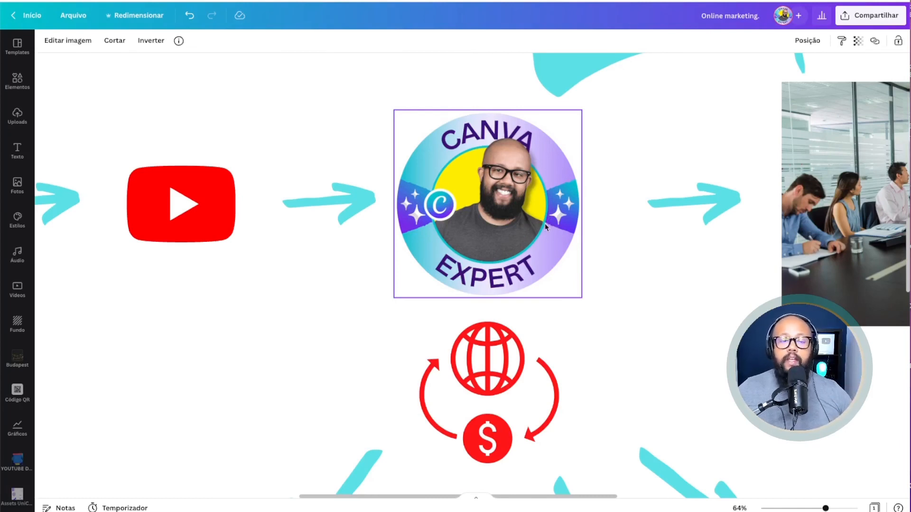
mouse_move(539, 227)
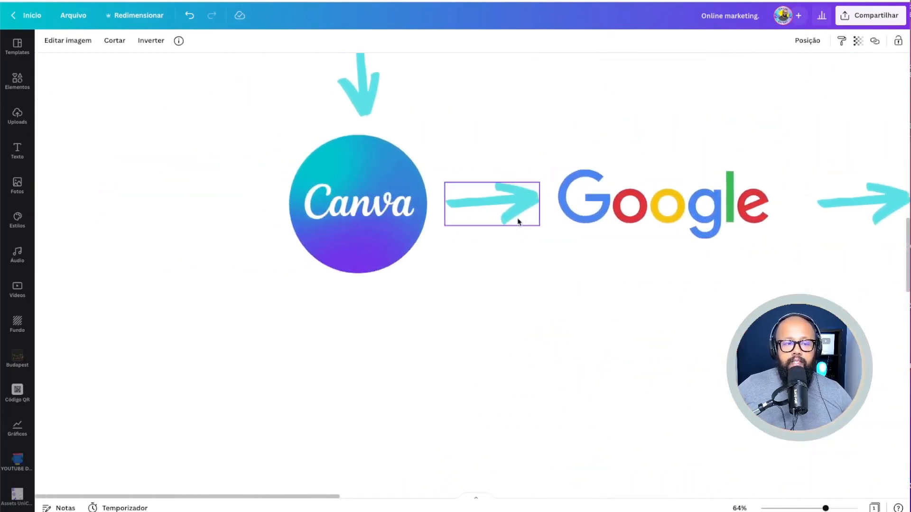
scroll(right, 3)
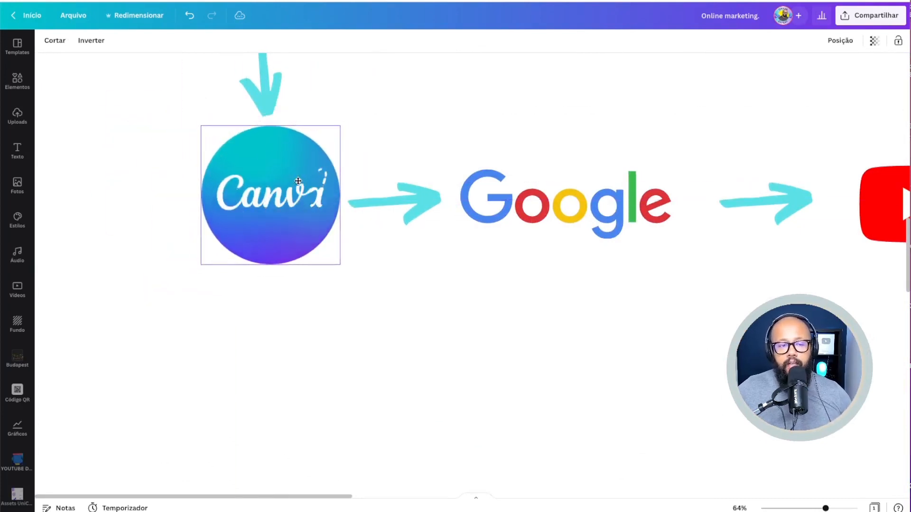
click(272, 195)
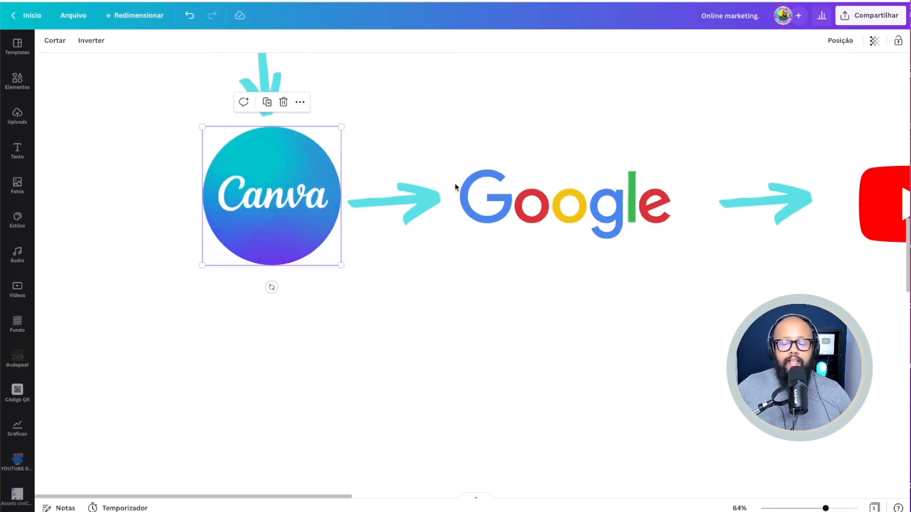
scroll(right, 3)
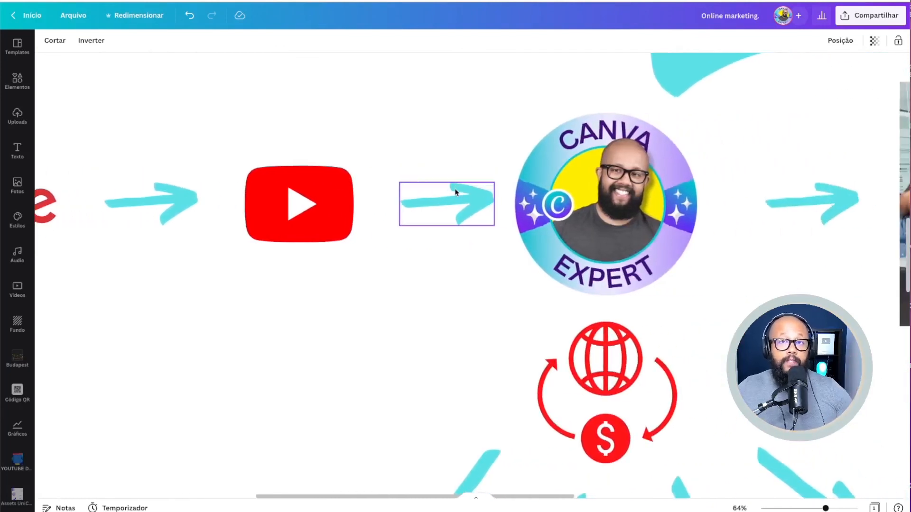